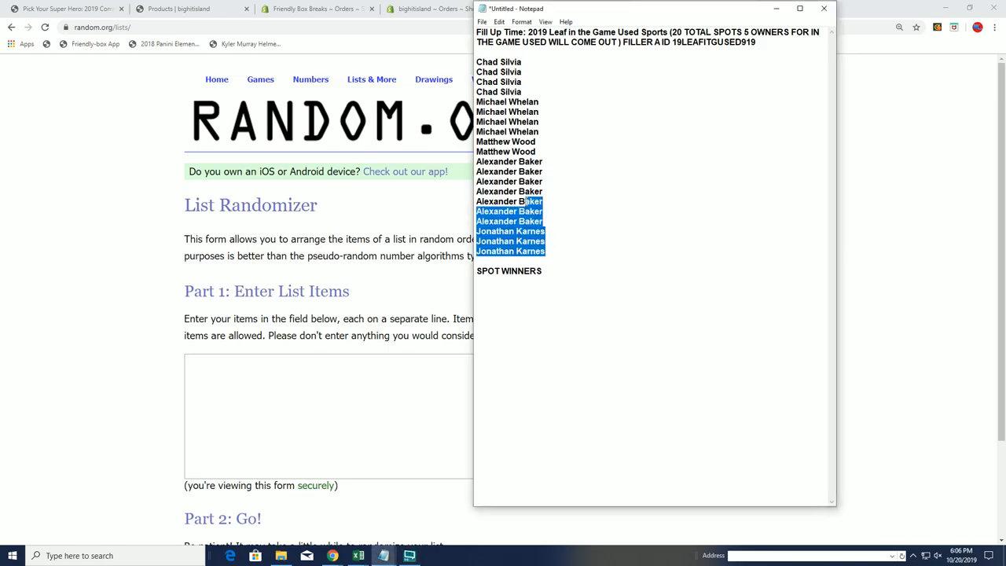
- Select the 20 spot names in Notepad so they can be copied into the List Randomizer
{"action": "left_click_drag", "start_coordinate": [522, 201], "coordinate": [476, 61]}
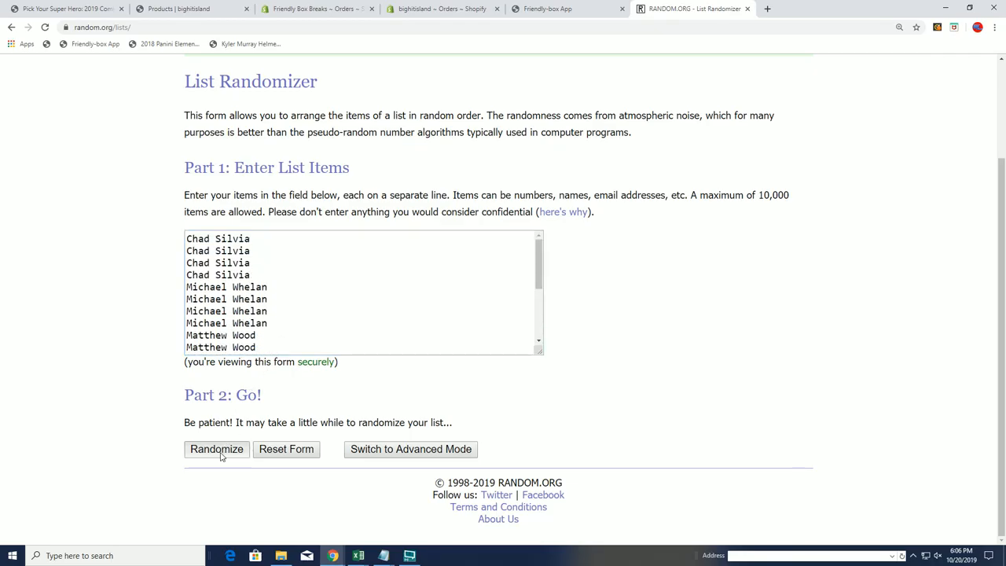
- Shuffle the 20-name list six times with Randomize and repeated Again! runs
{"action": "left_click", "coordinate": [216, 449]}
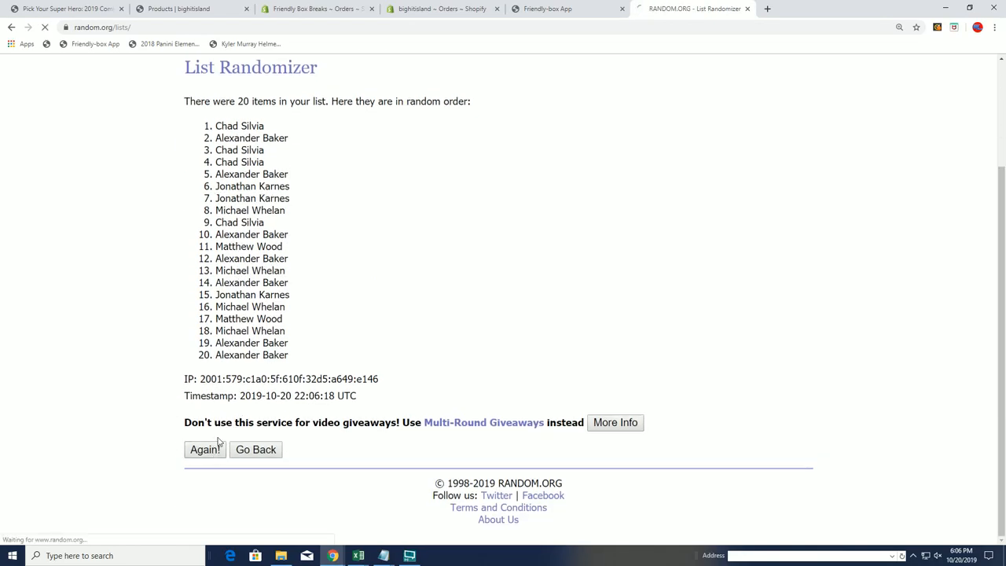
{"action": "left_click", "coordinate": [204, 449]}
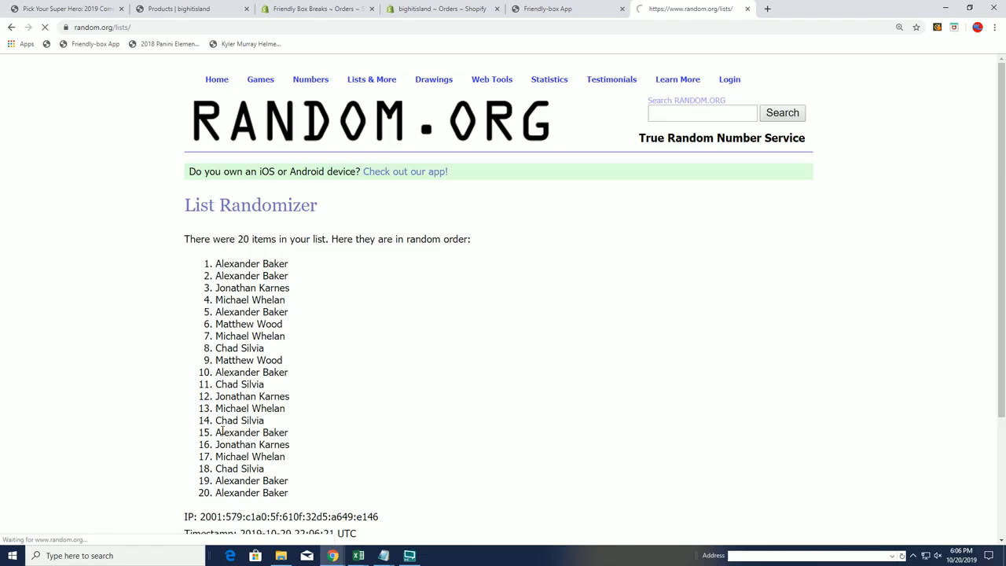
{"action": "scroll", "scroll_direction": "down", "scroll_amount": 3}
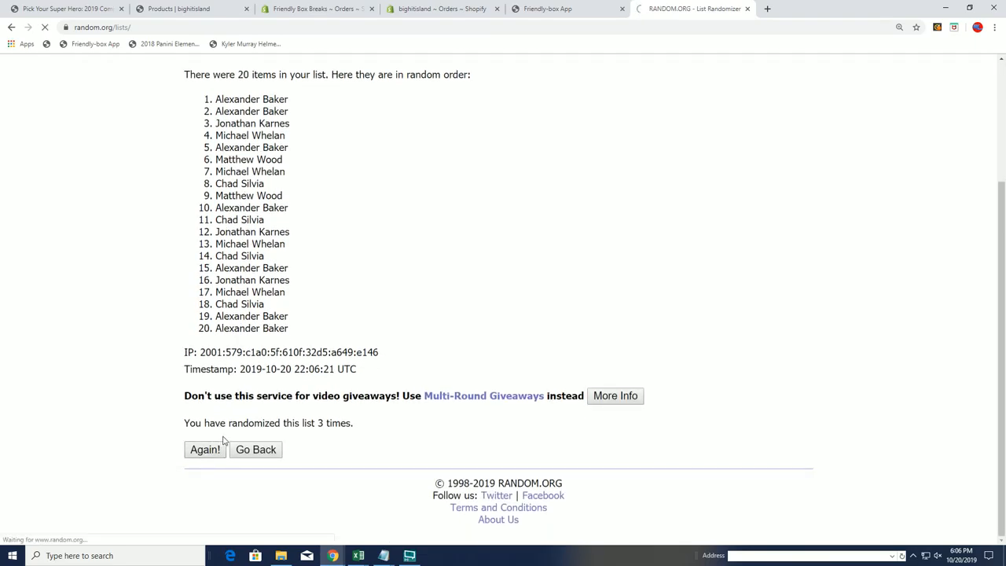
{"action": "left_click", "coordinate": [205, 449]}
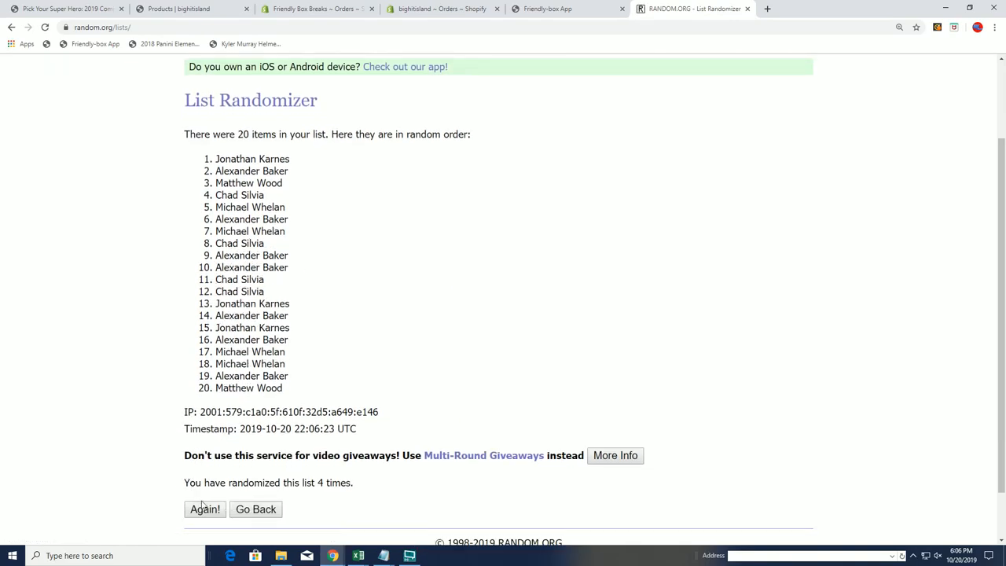
{"action": "left_click", "coordinate": [205, 509]}
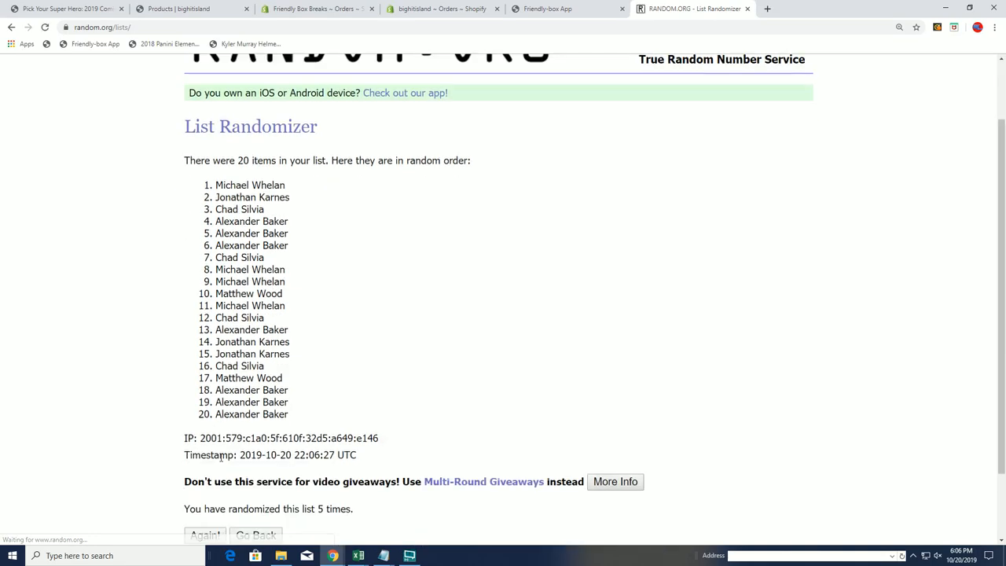
{"action": "scroll", "scroll_direction": "down", "scroll_amount": 3}
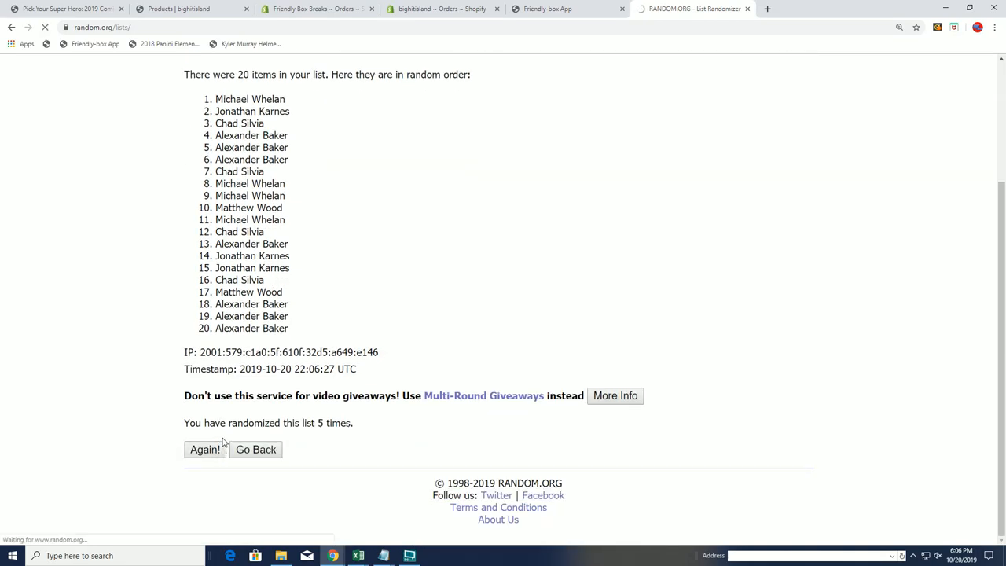
{"action": "left_click", "coordinate": [205, 449]}
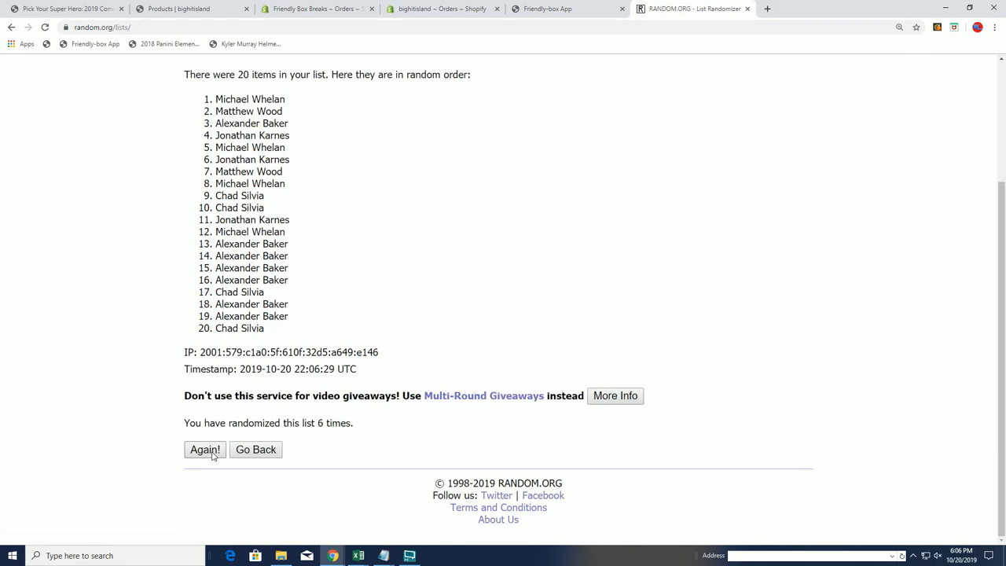
{"action": "left_click", "coordinate": [204, 450]}
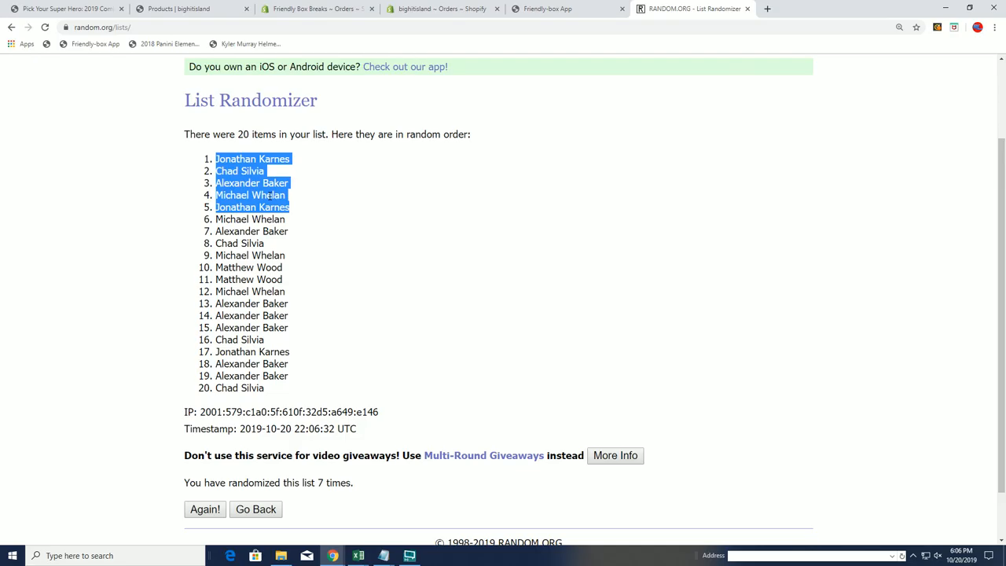
- Copy the top five names from the seventh shuffle's results
{"action": "right_click", "coordinate": [267, 194]}
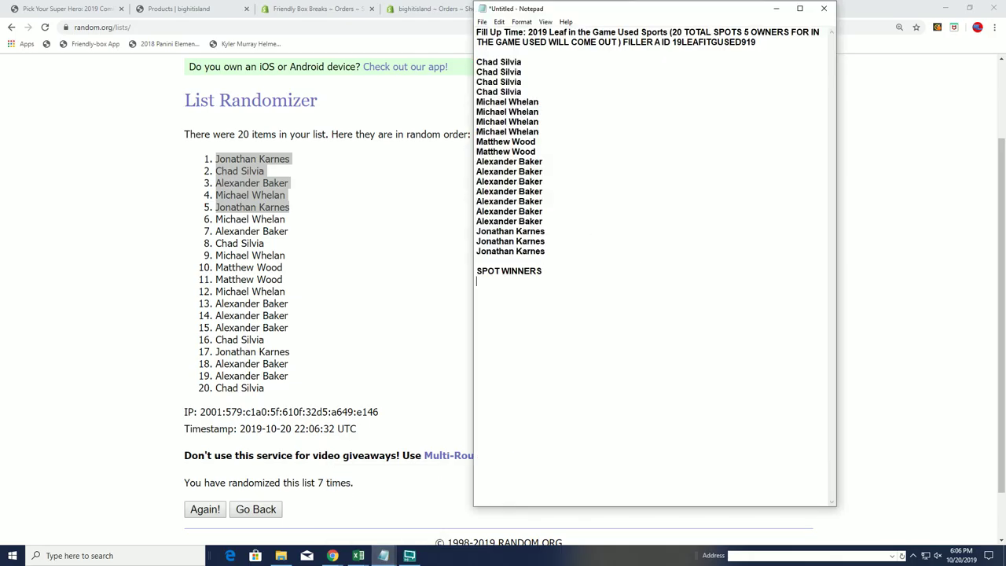
{"action": "type", "text": "Jonathan Karnes"}
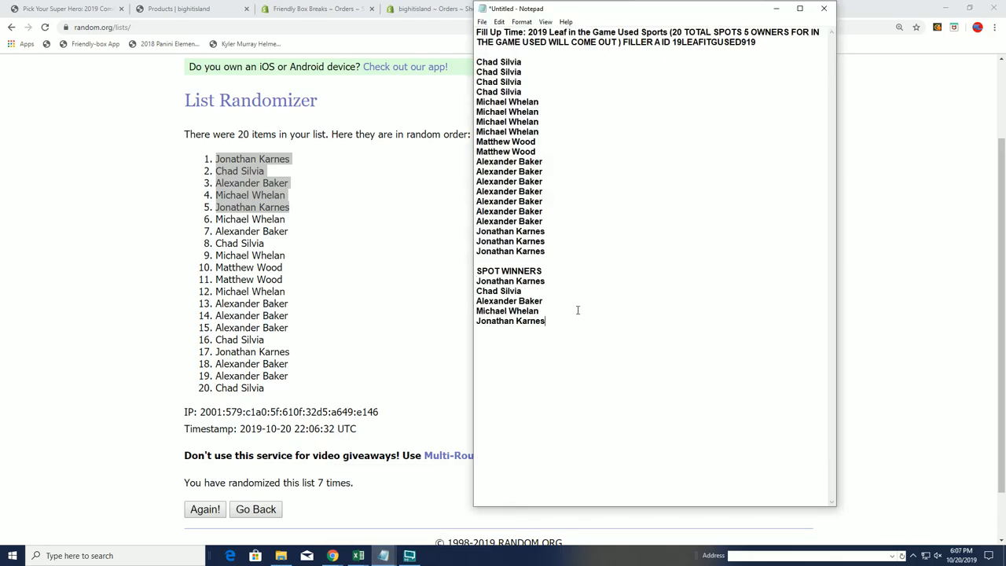